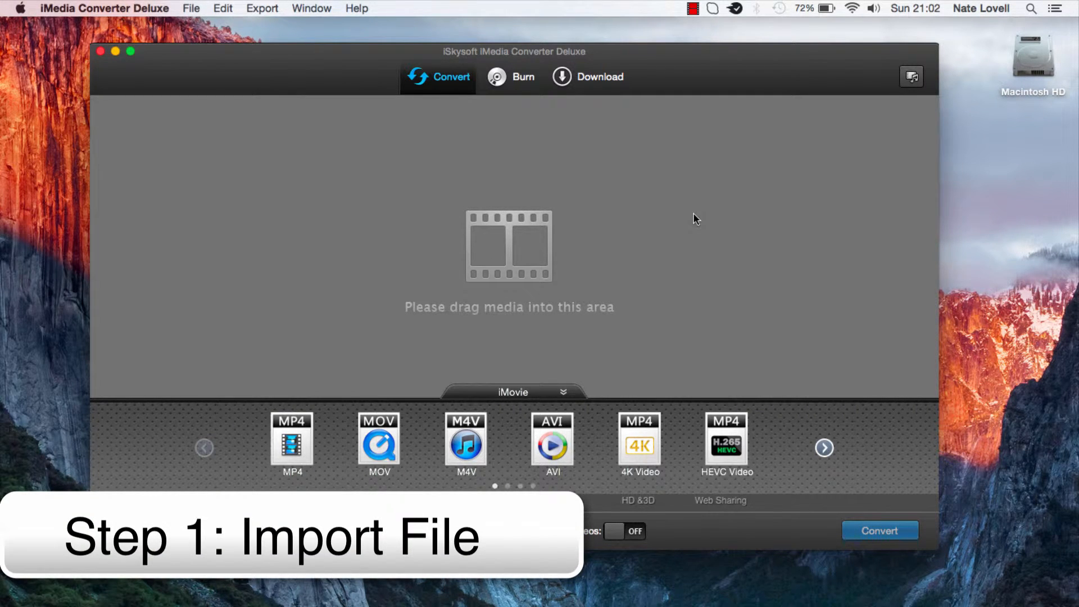
mouse_move(627, 89)
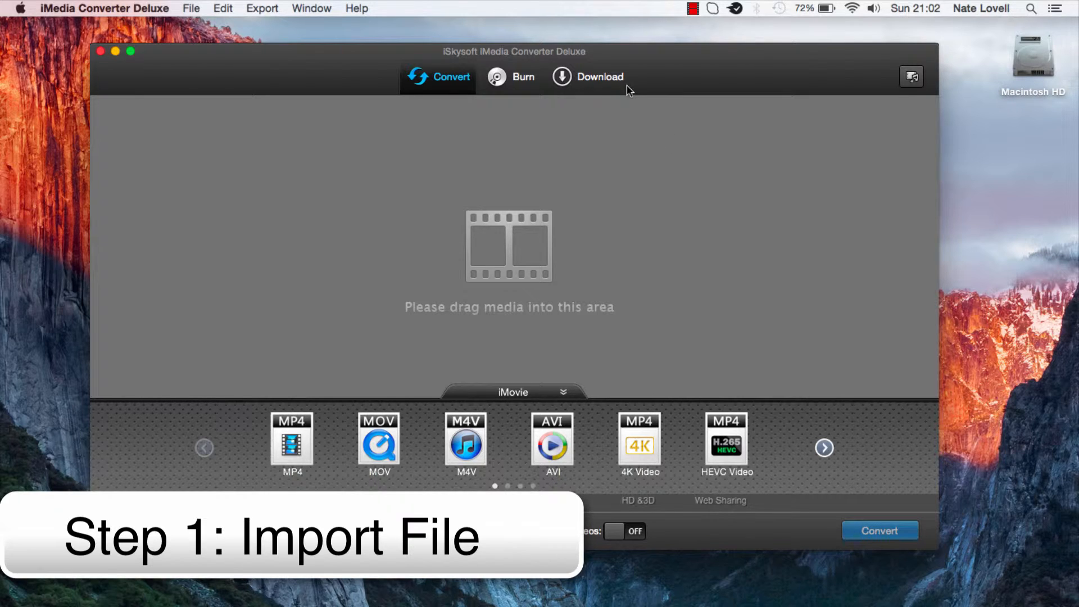
- Load AVI Example.avi into the conversion task list via File > Load Media Files
click(191, 7)
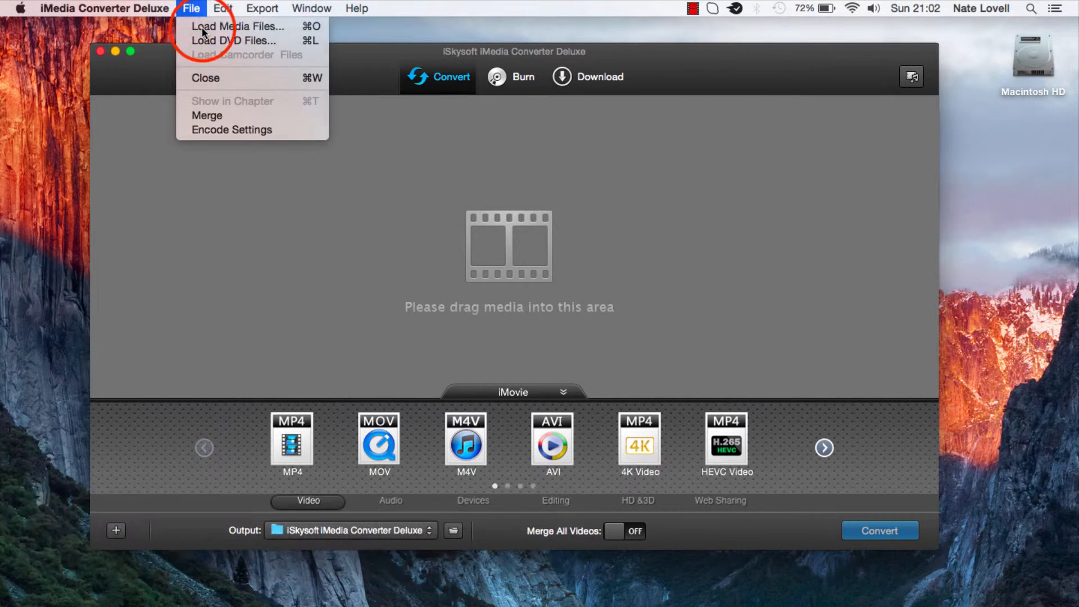
click(238, 26)
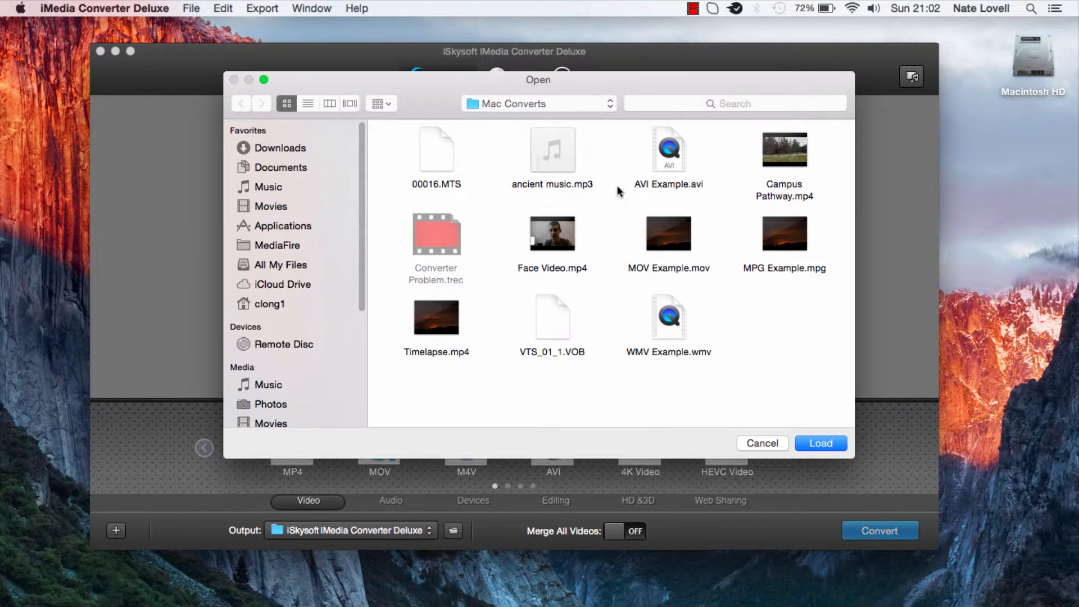
click(667, 149)
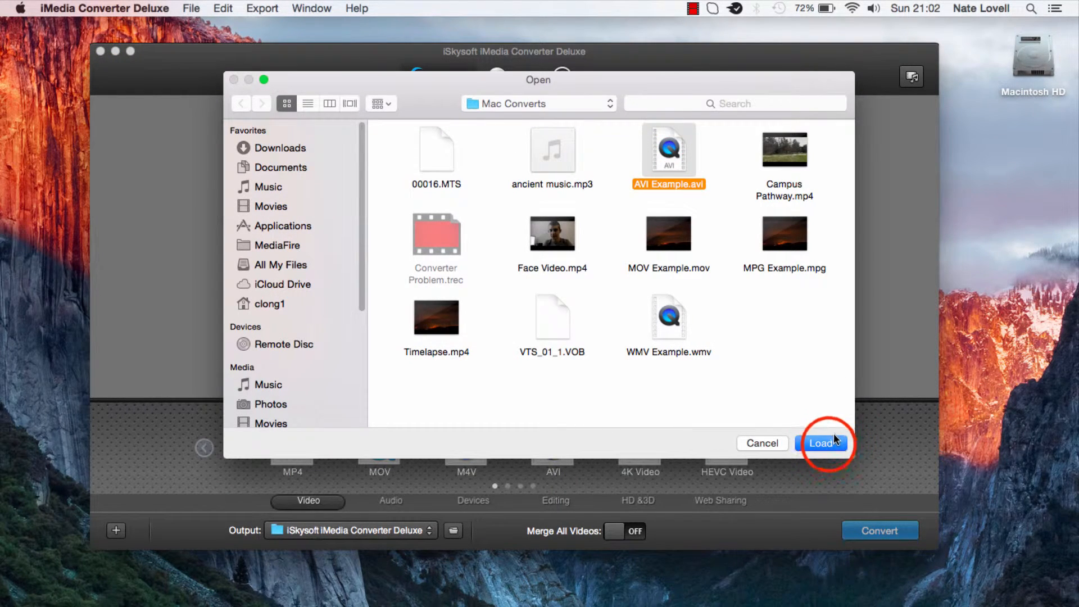
click(823, 442)
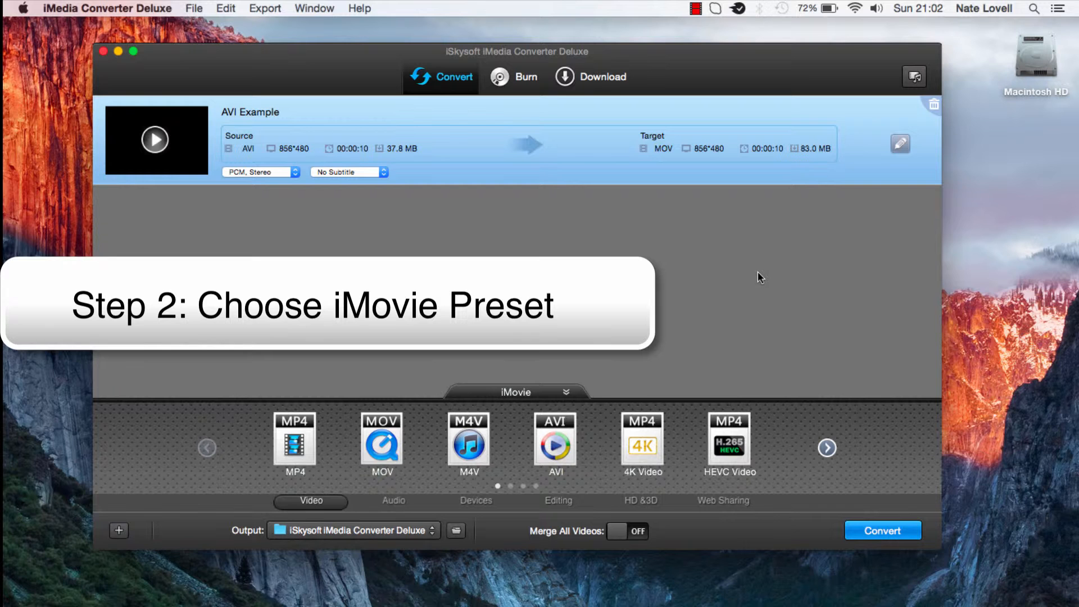
- Choose the iMovie preset from the Editing category, reviewing its encoding settings unchanged
click(557, 500)
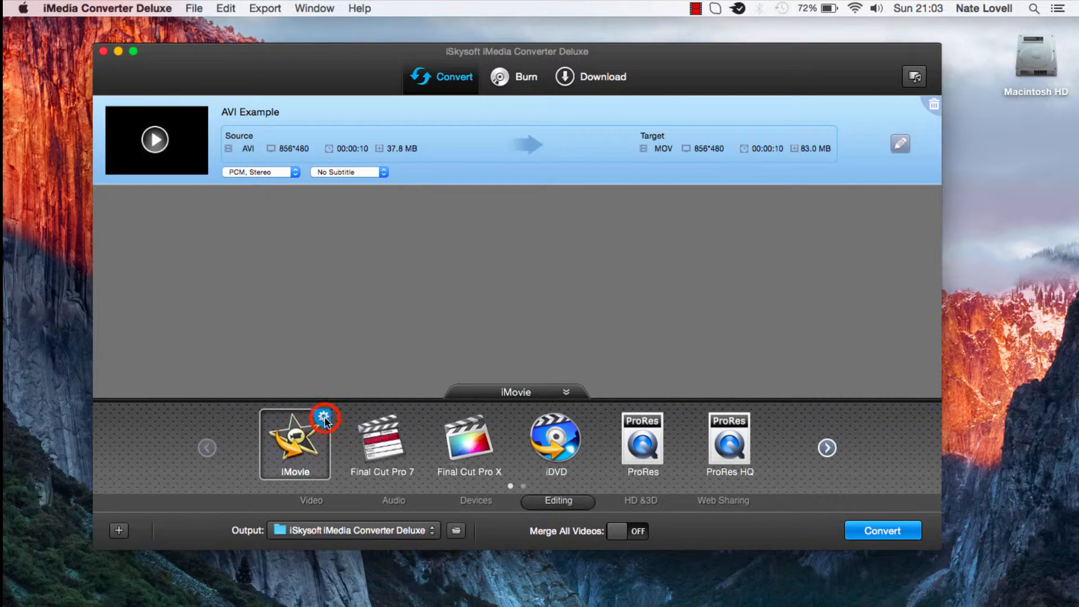
click(324, 418)
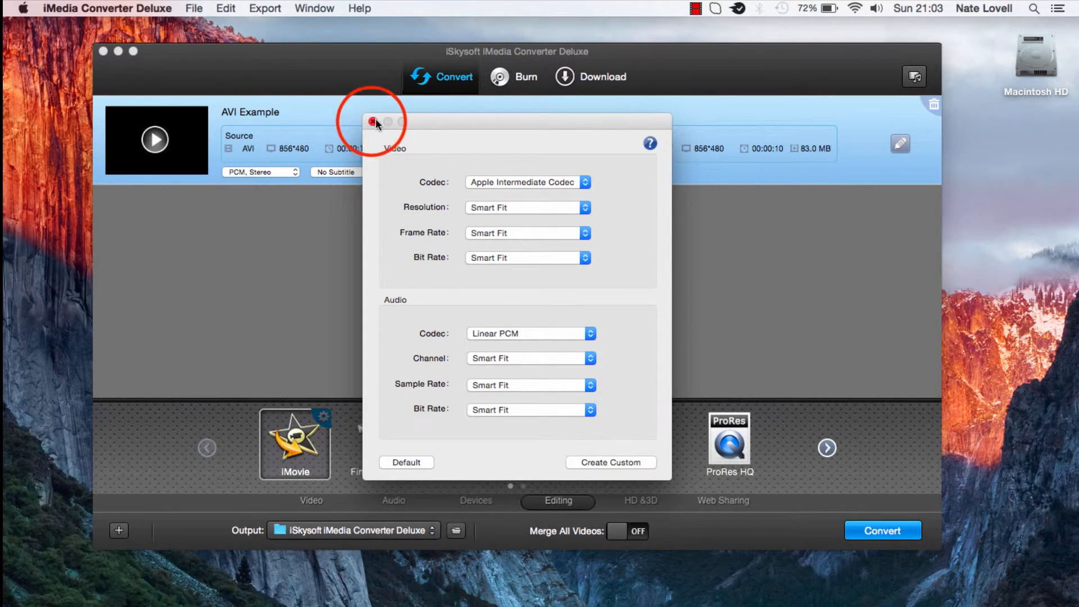
click(372, 121)
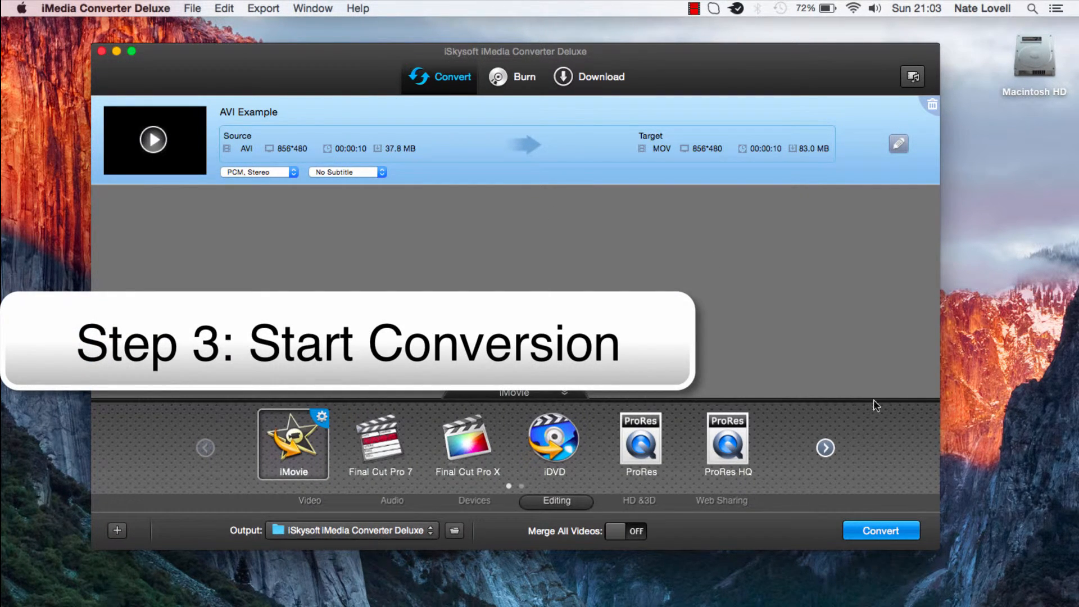
- Convert AVI Example to the iMovie format and dismiss the Congratulations notice
click(880, 530)
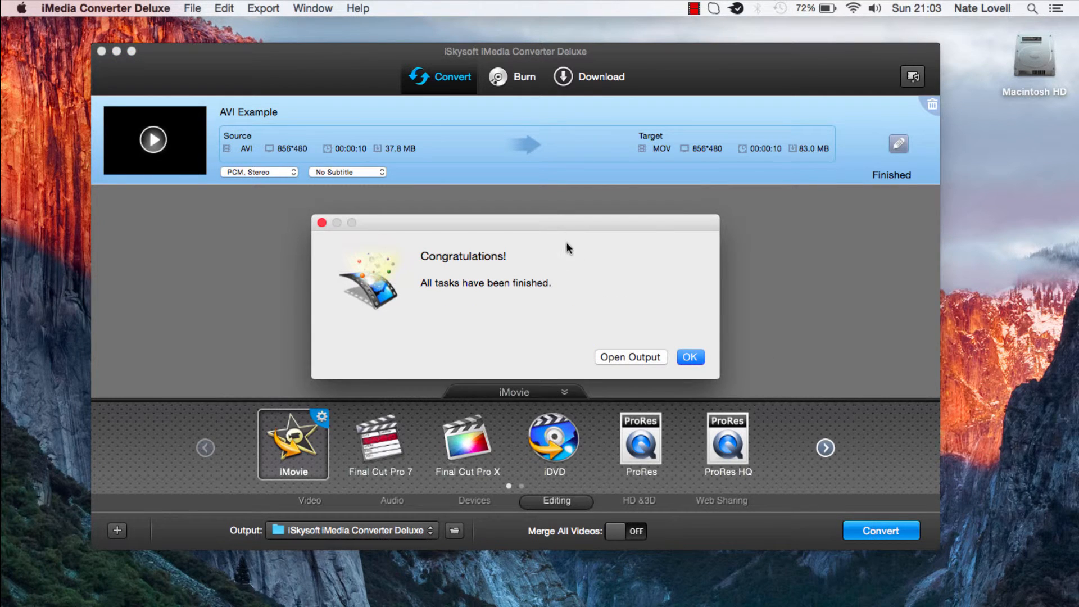
click(689, 356)
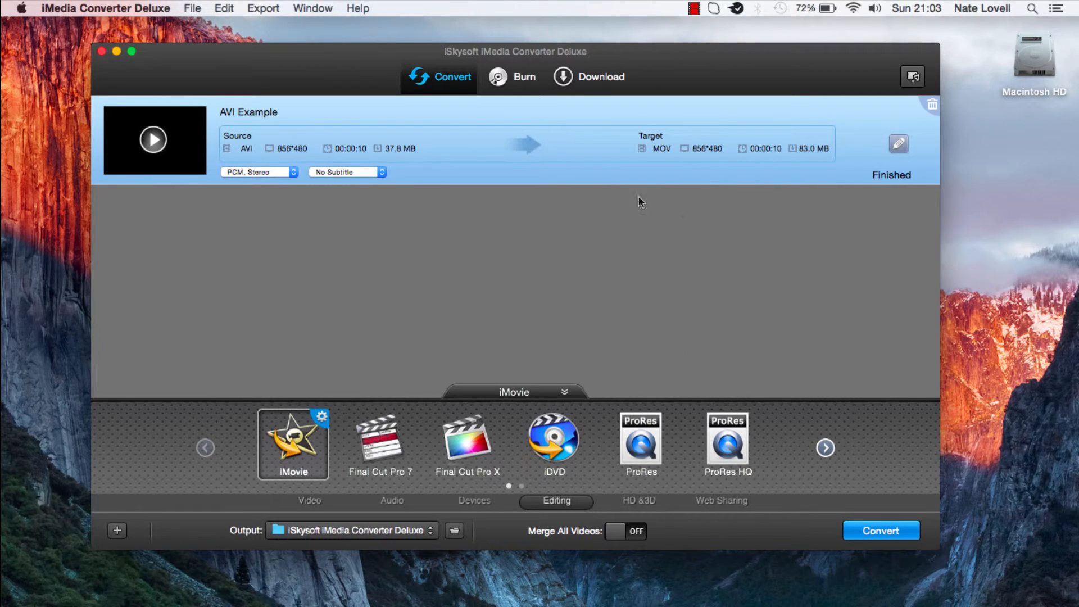
mouse_move(617, 219)
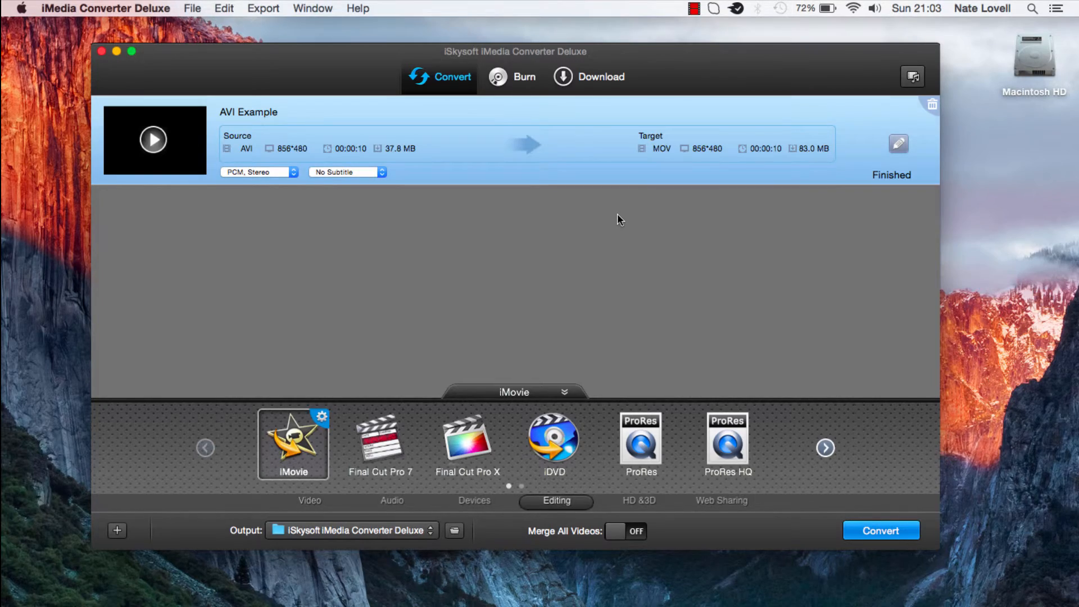